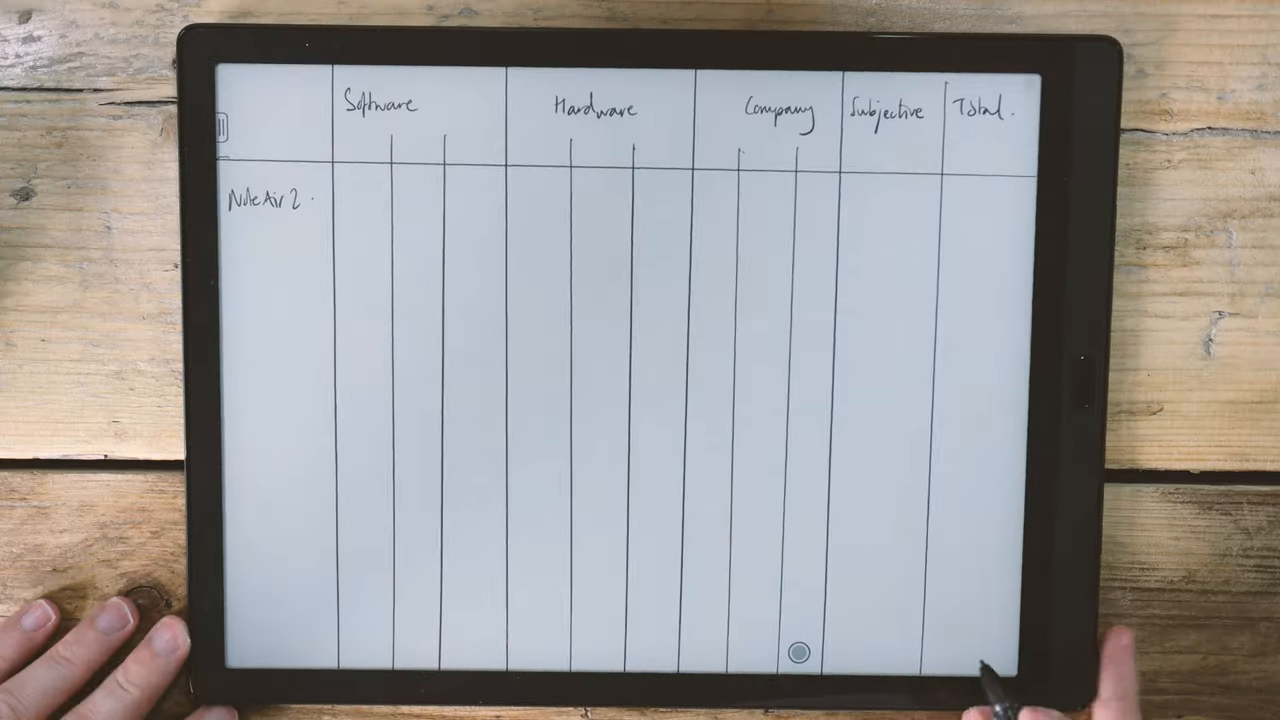
- Enter the names 'Remarkable2' and 'Boyne P10 Pro' and handwrite a word on the blank note page
text(Remarkable2)
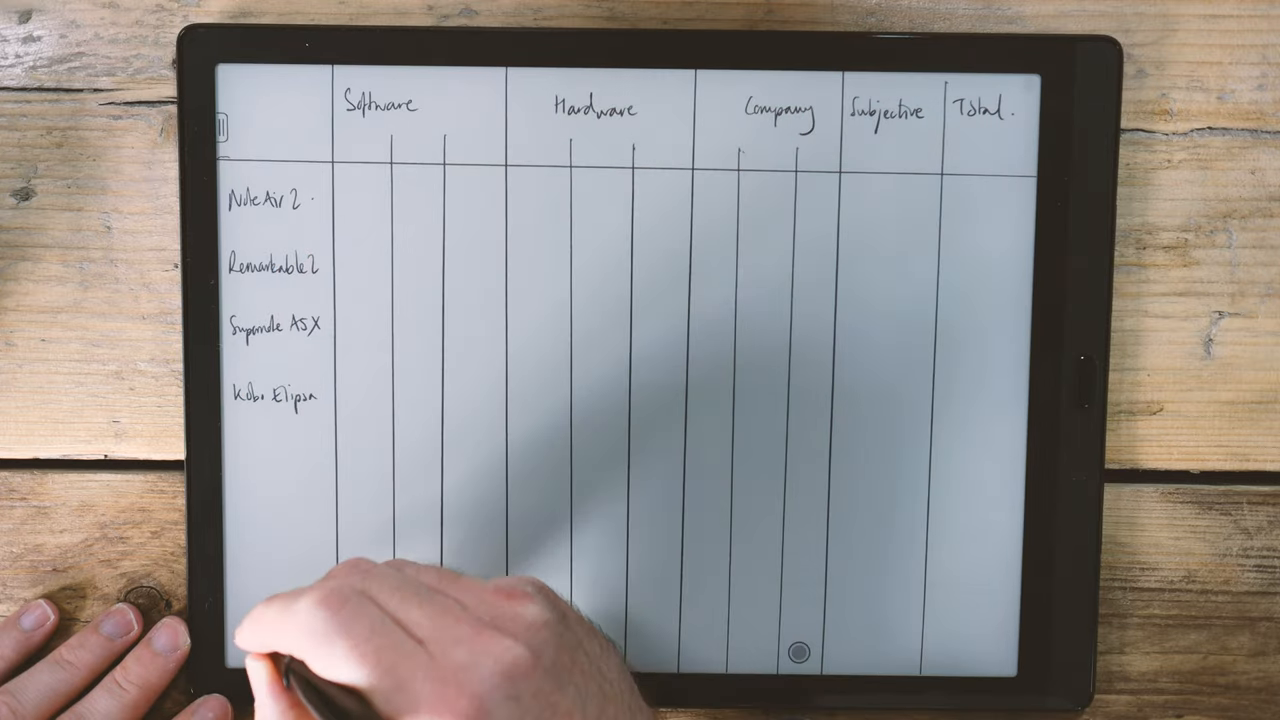
text(Boyne P10 Pro)
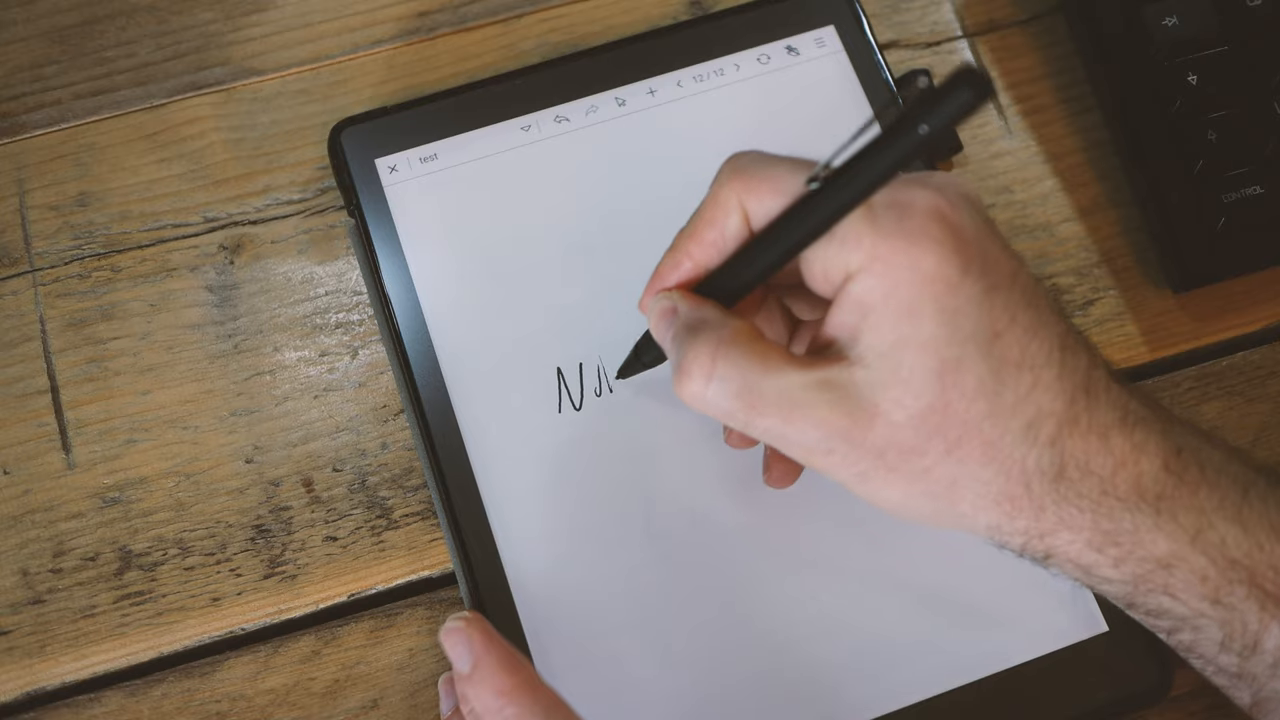
drag(650, 384, 760, 370)
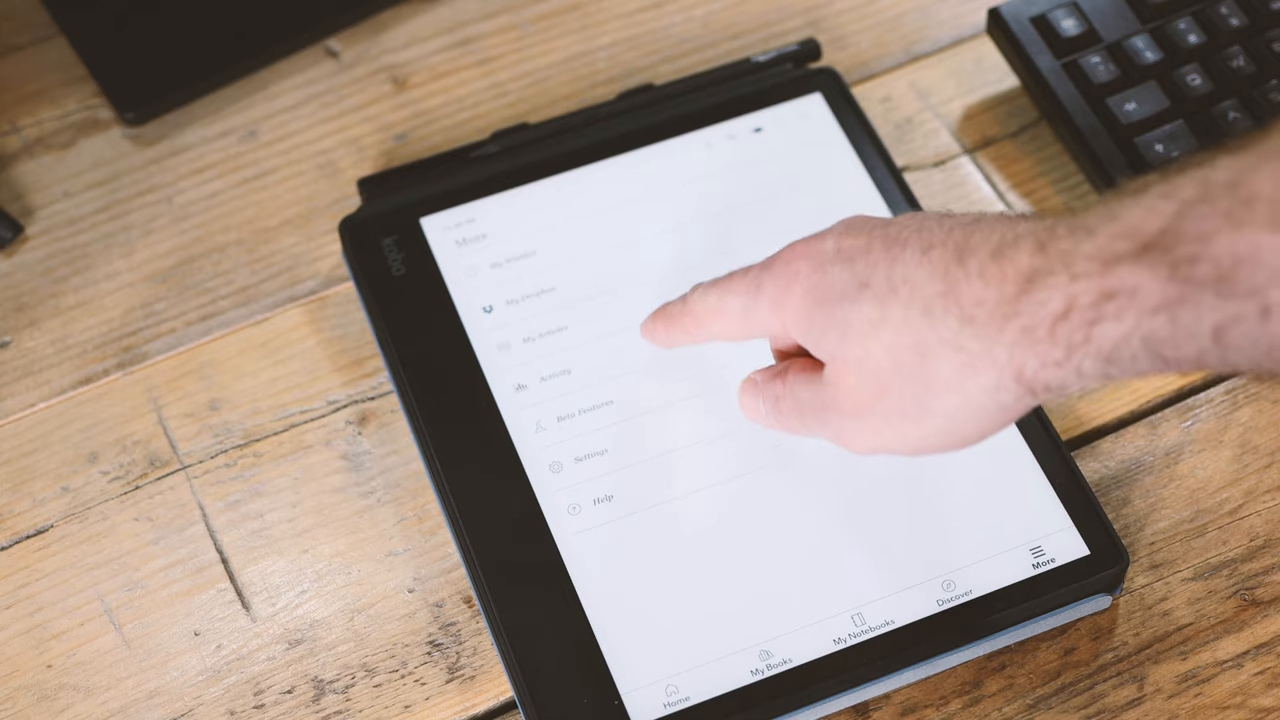
- View the tablet's beta features list and follow the national curriculum link into a browser
click(588, 404)
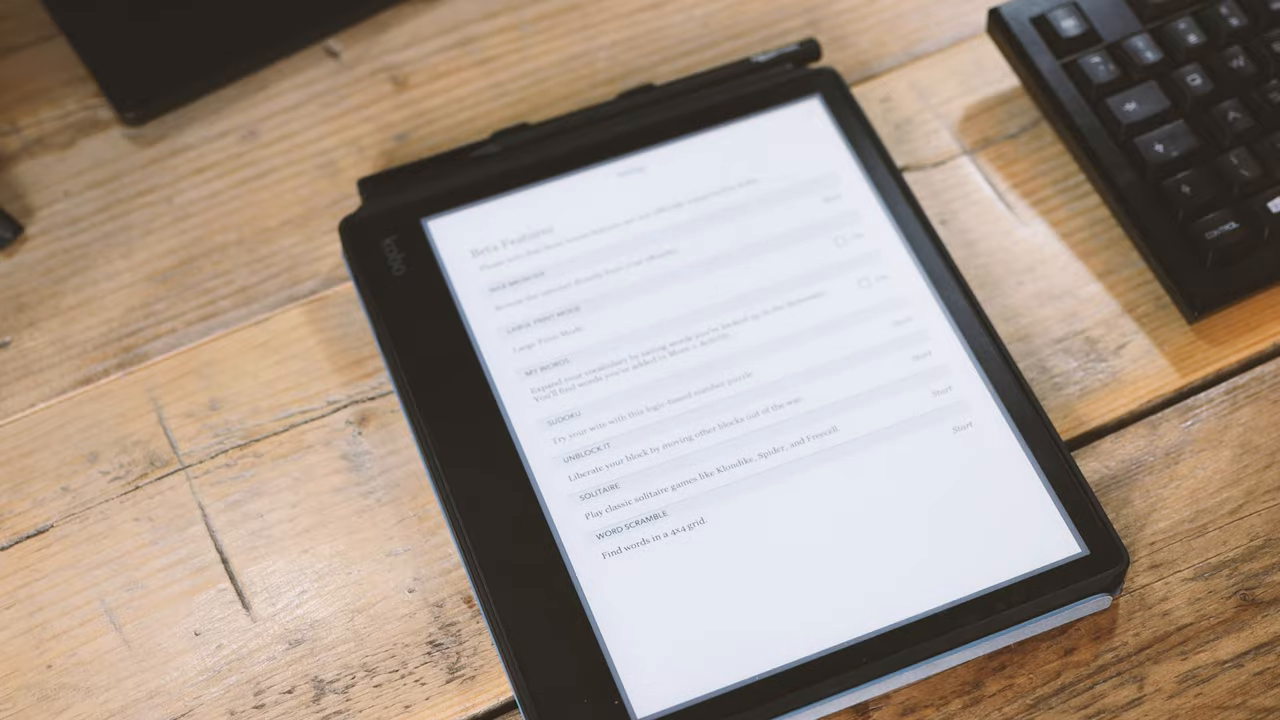
click(900, 318)
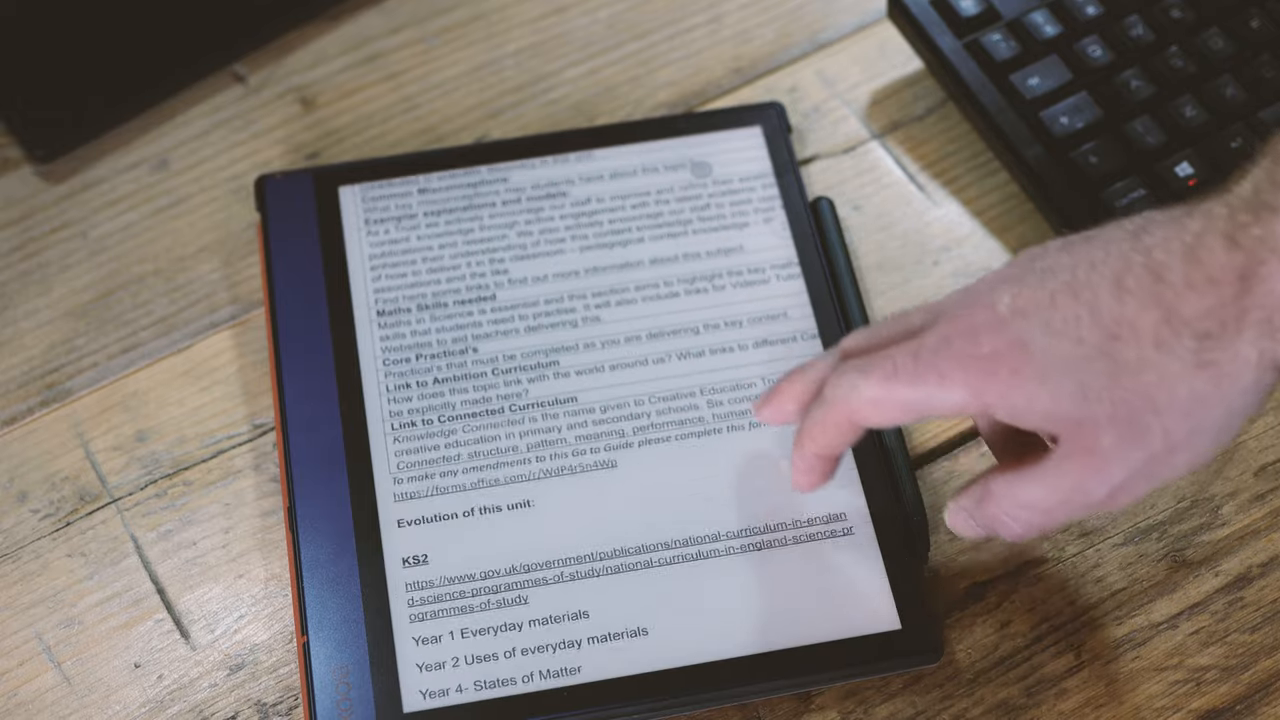
scroll(down, 3)
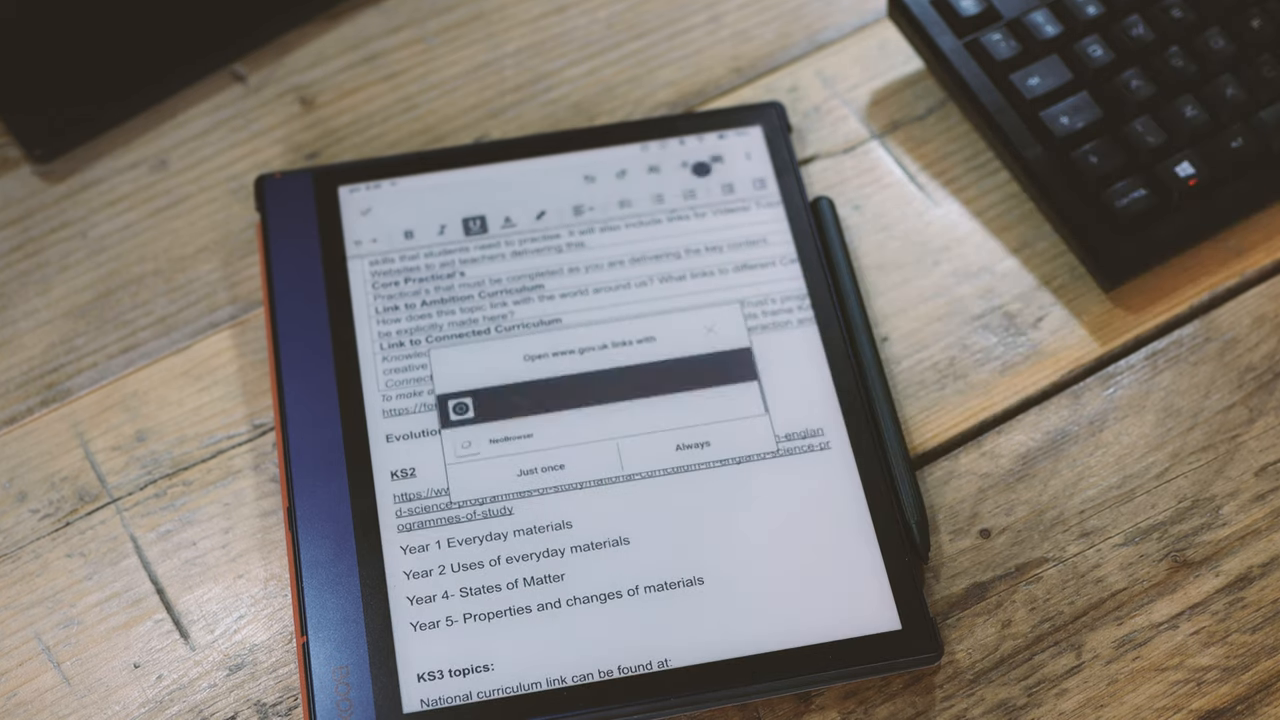
click(540, 466)
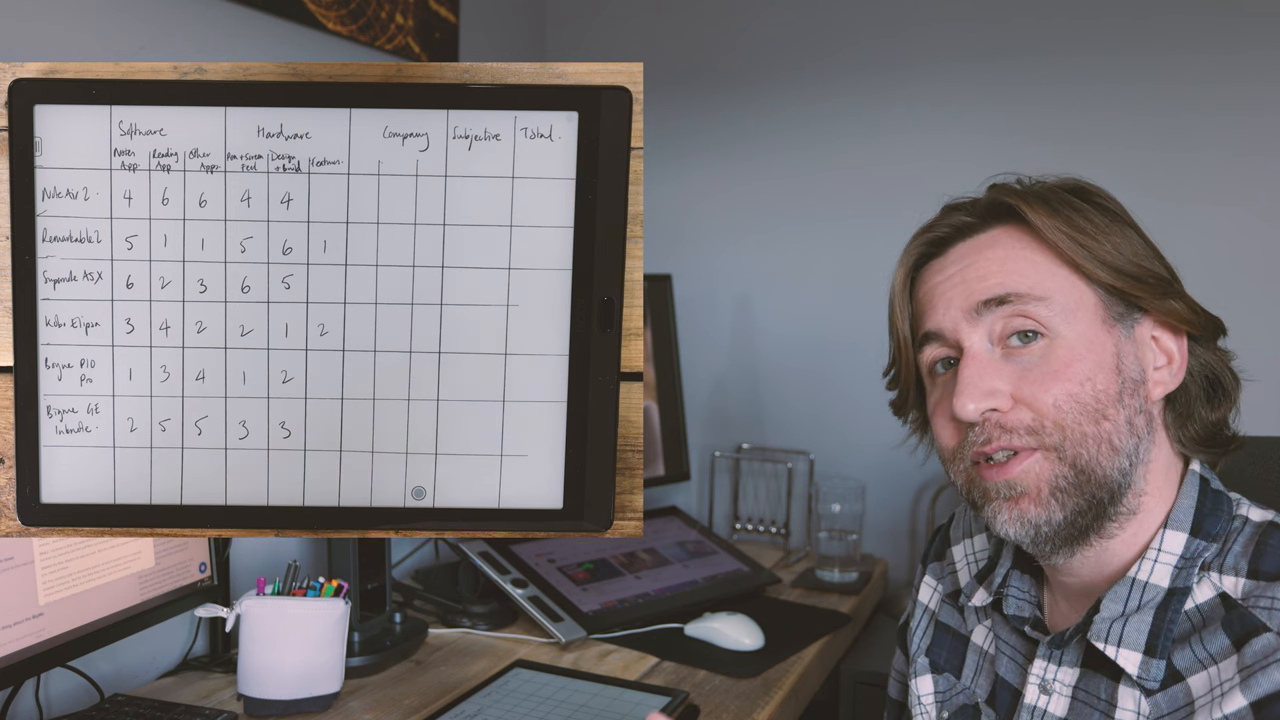
- Reach the channel's Community posts and scroll to the 'SIX WAY SMASH' customer-service question
text(3)
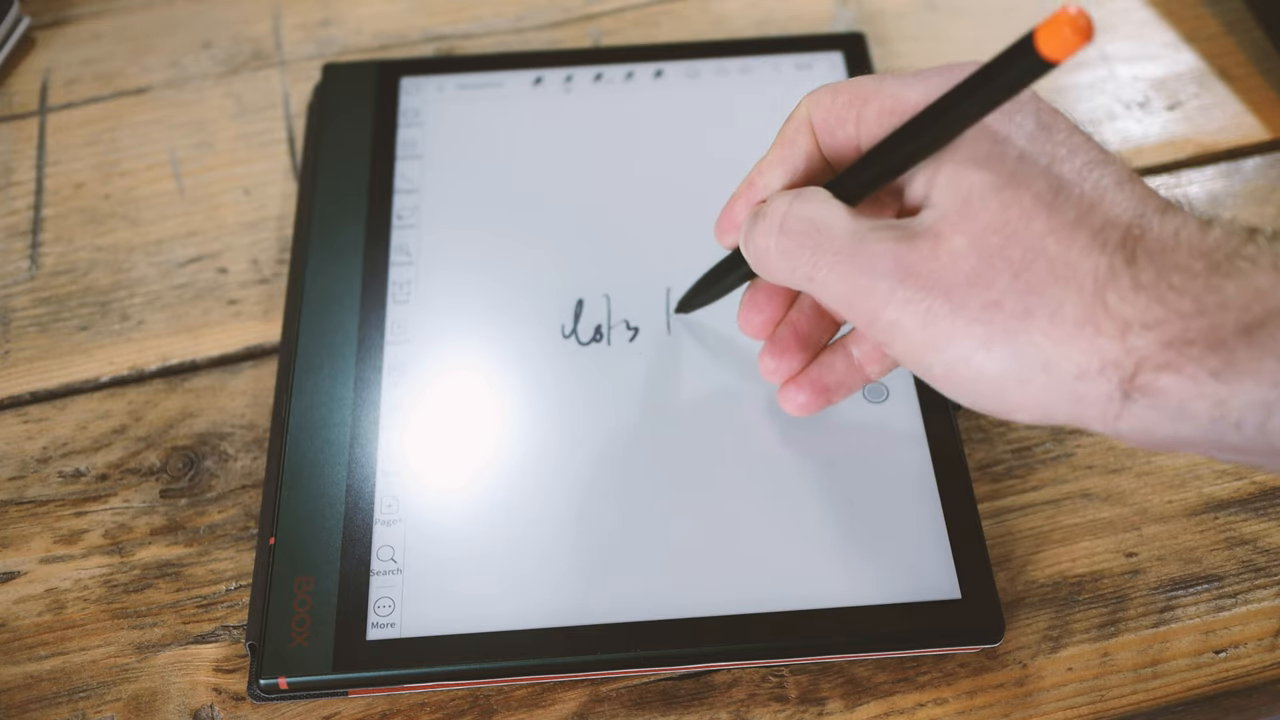
drag(660, 310, 800, 290)
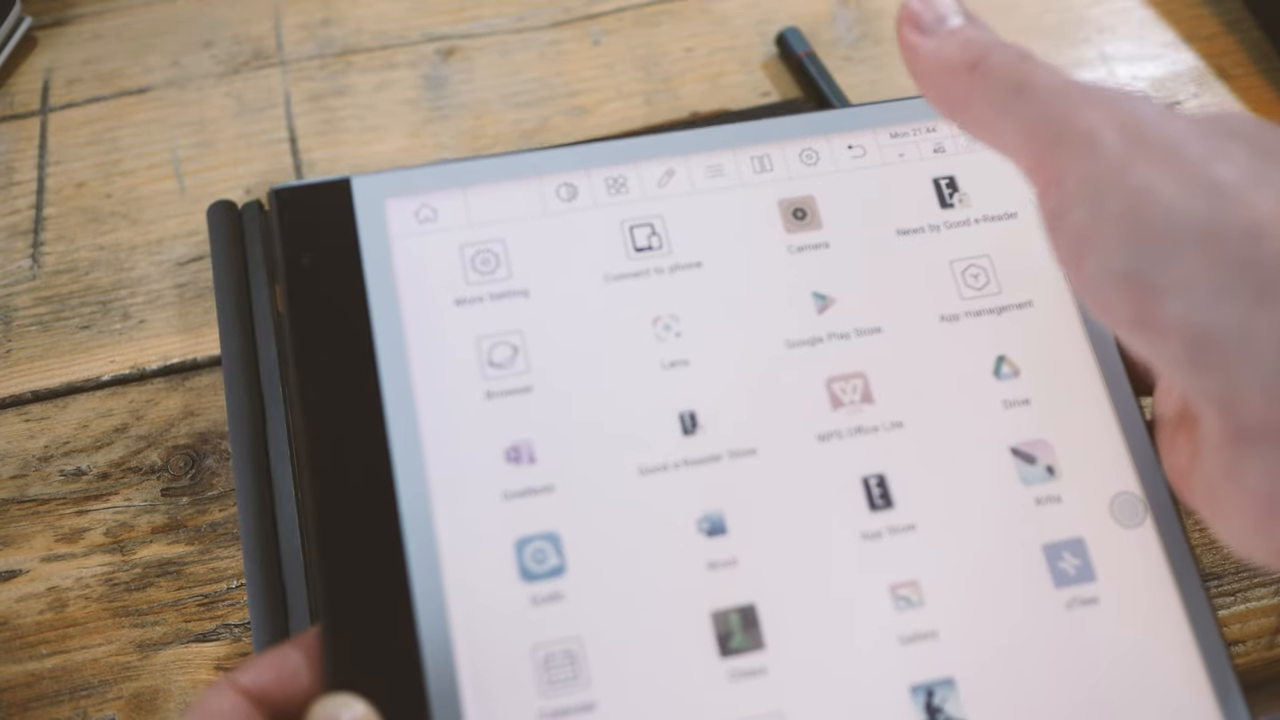
click(804, 216)
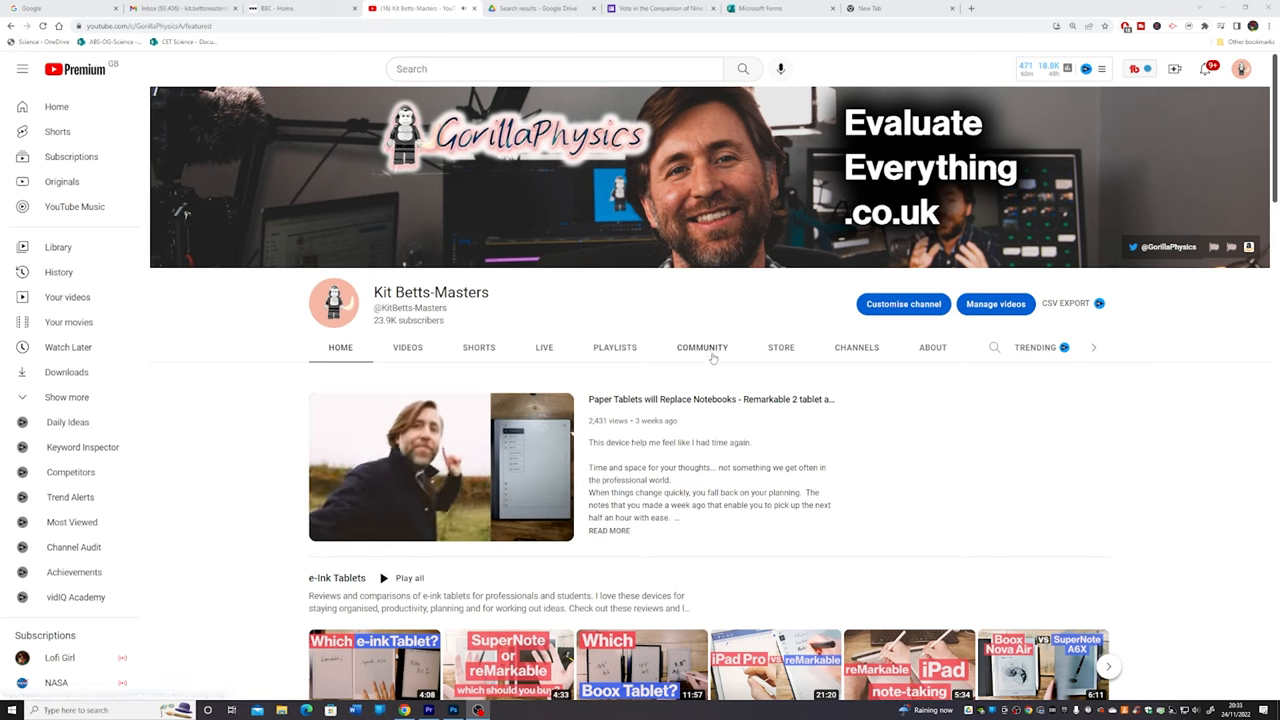
click(702, 348)
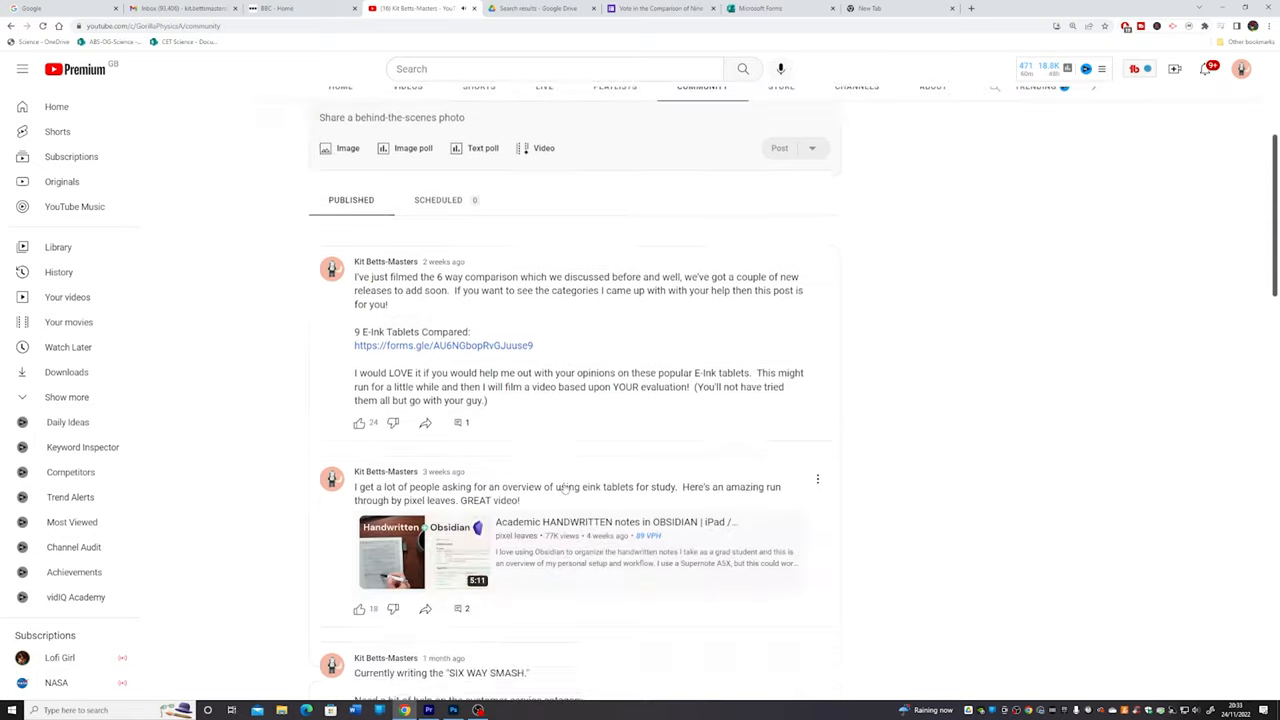
scroll(down, 3)
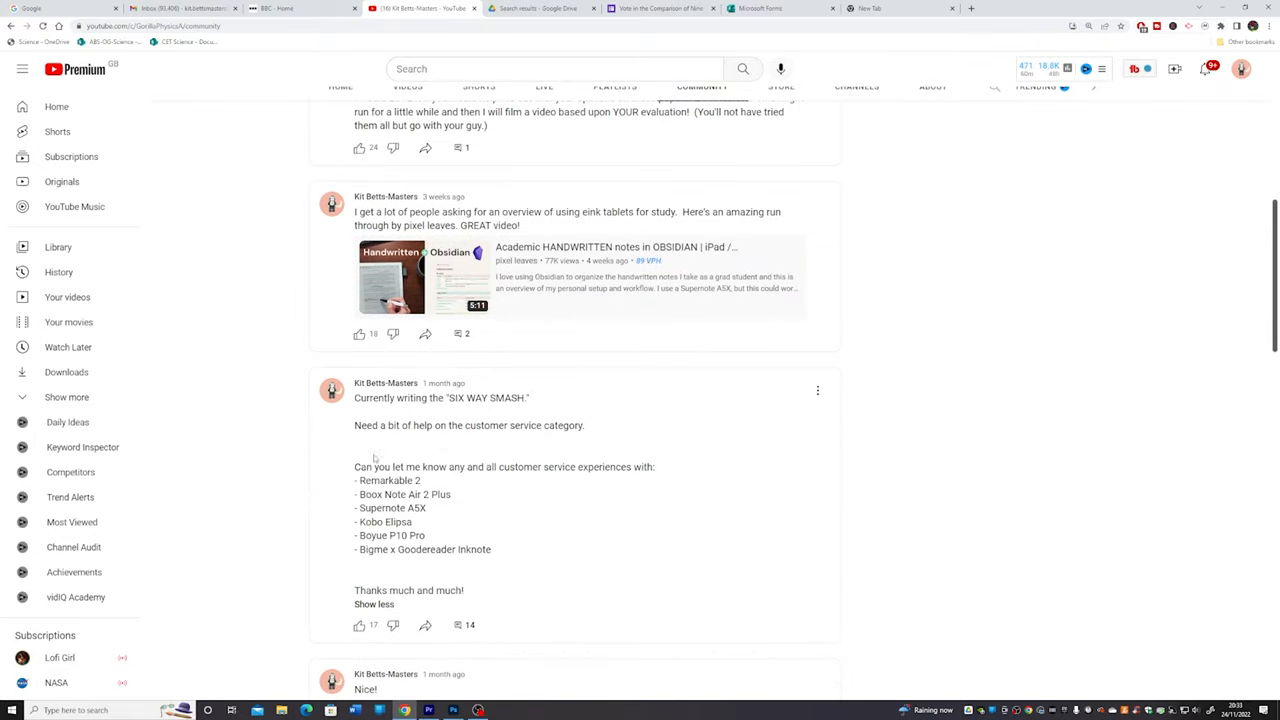